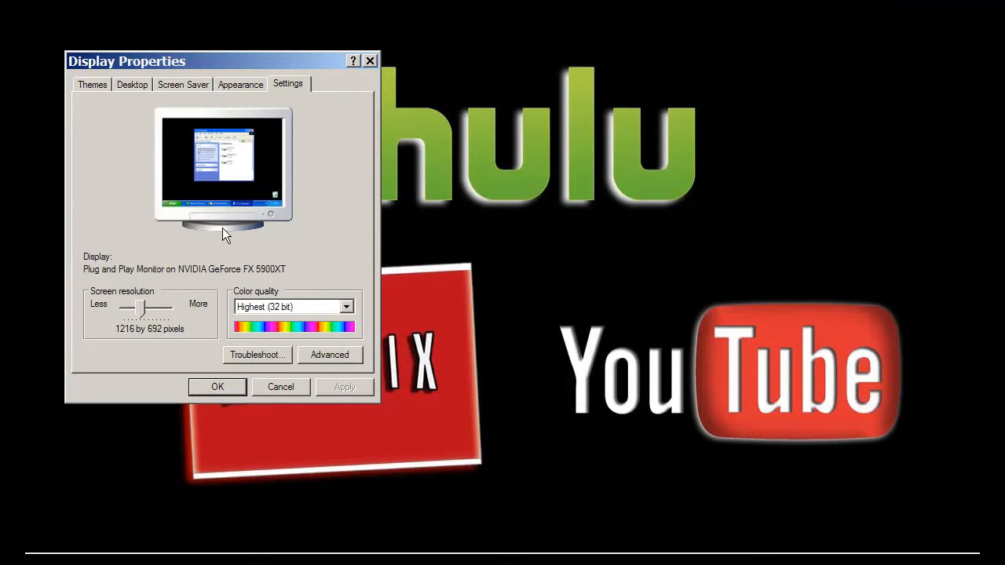
pyautogui.moveTo(143, 337)
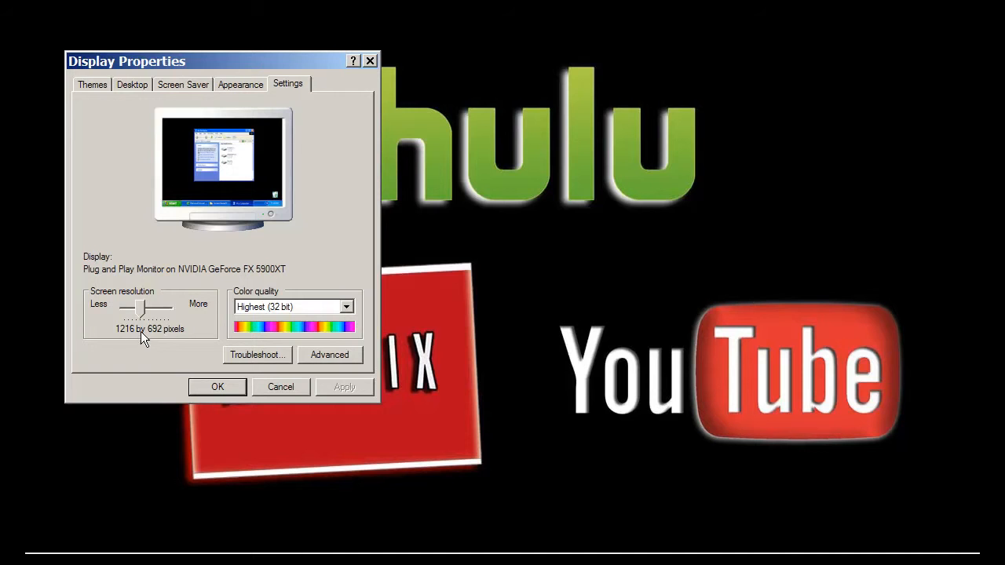